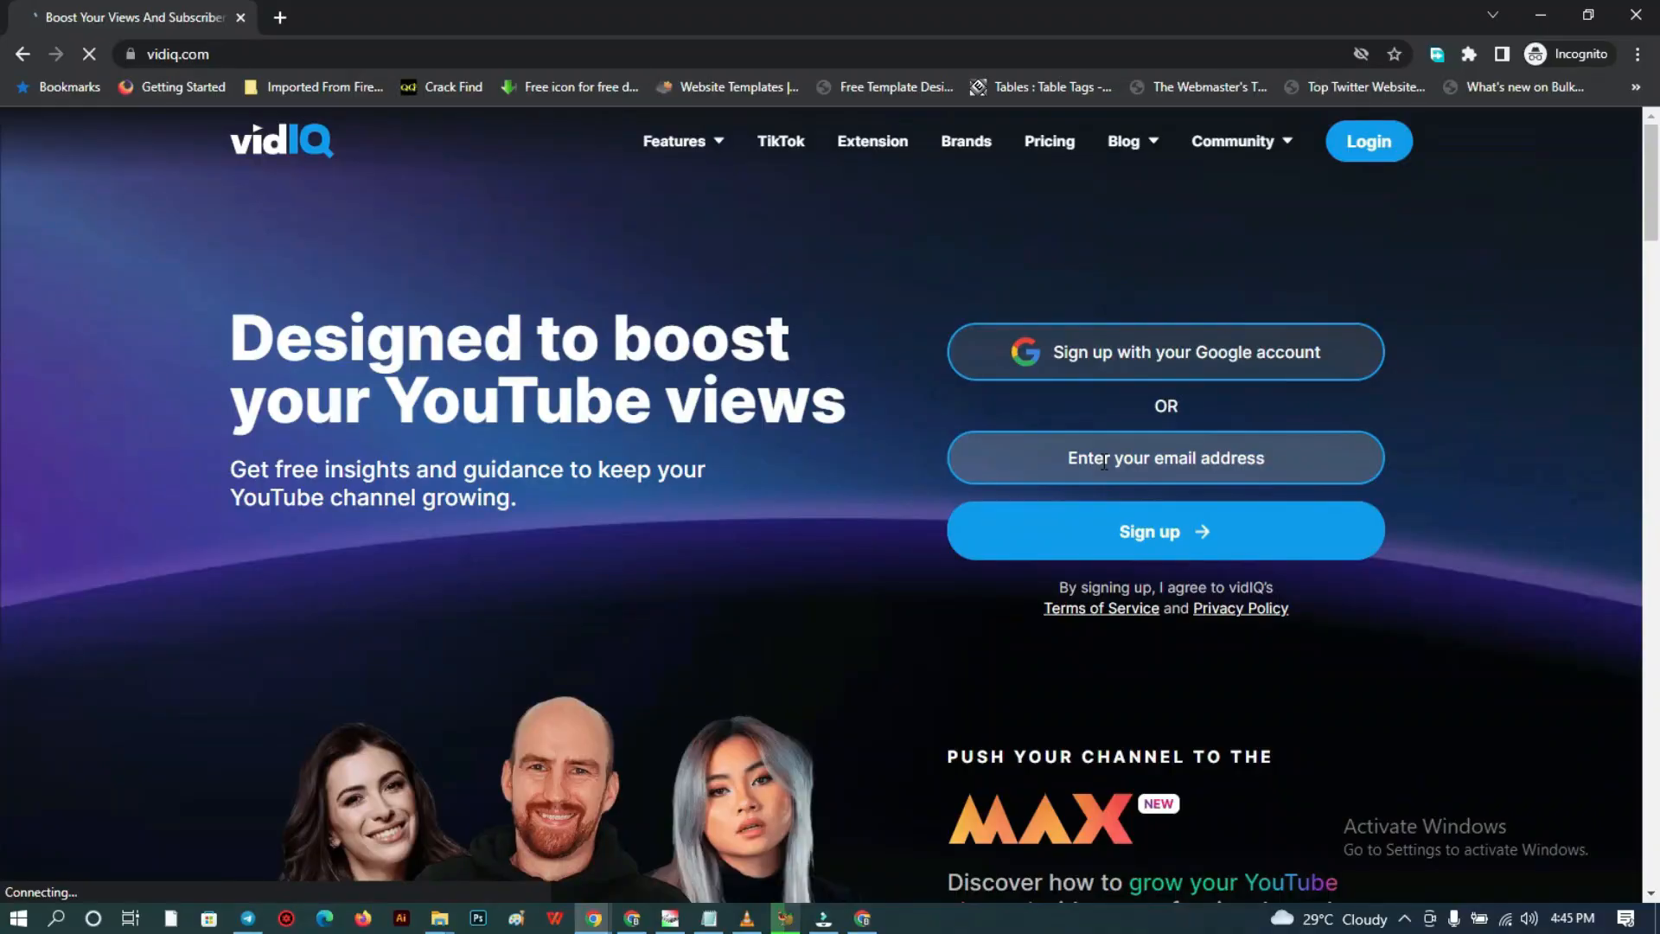
mouse_move(629, 254)
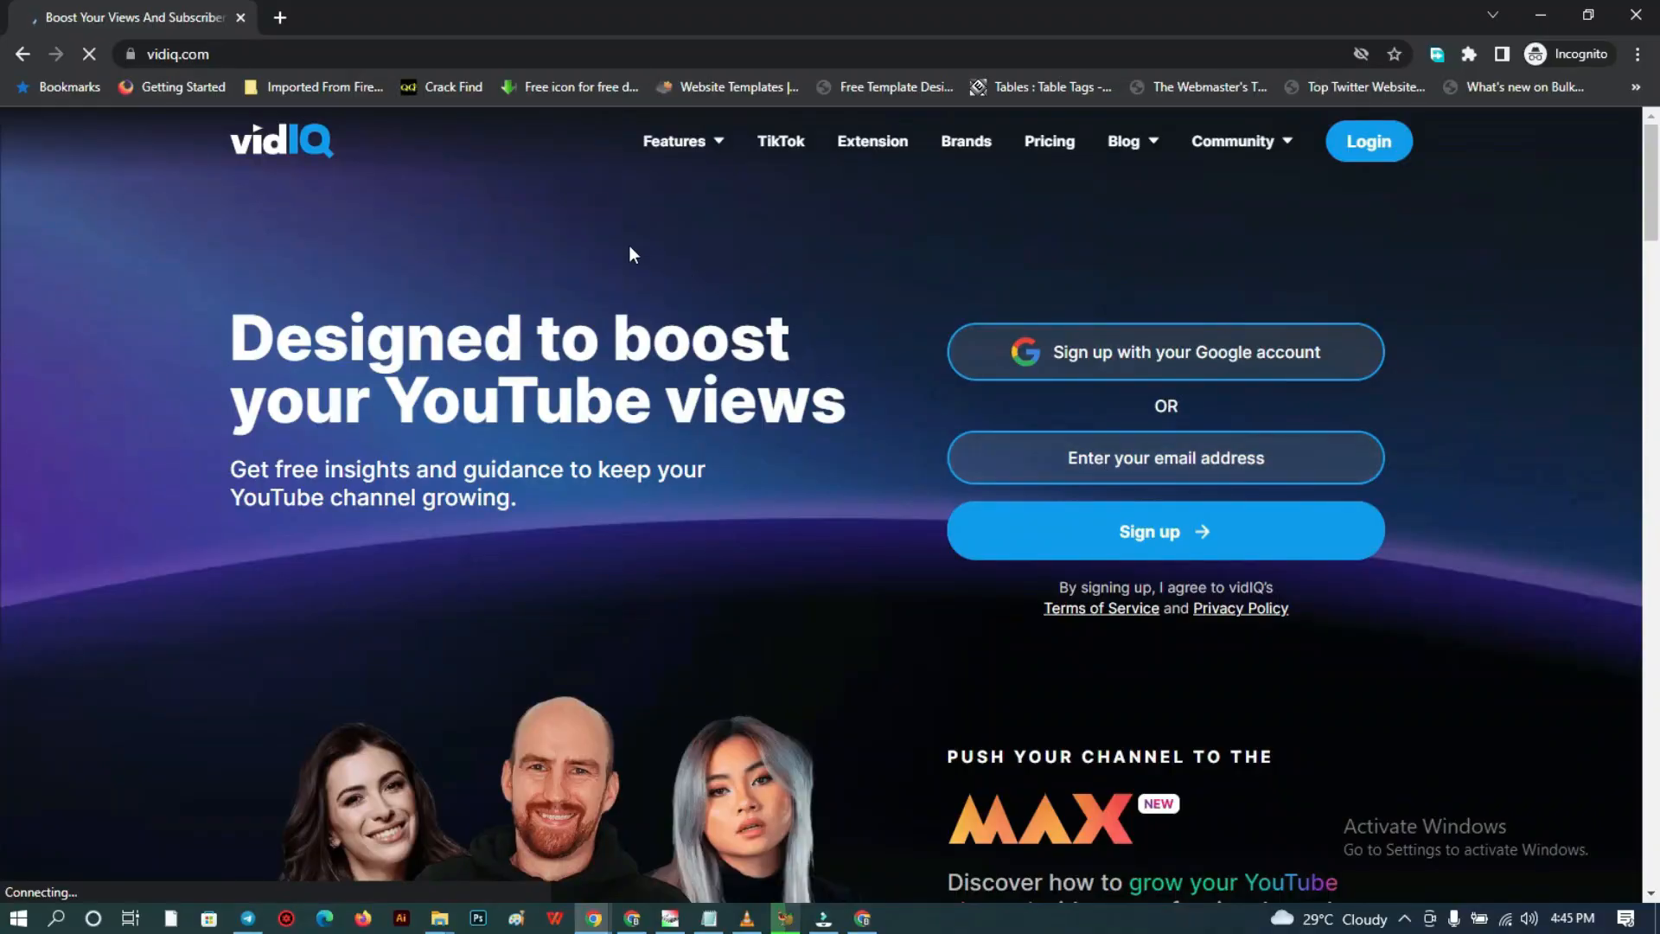
Search Google for "temp mail" from the new incognito tab's address bar.
type("temp")
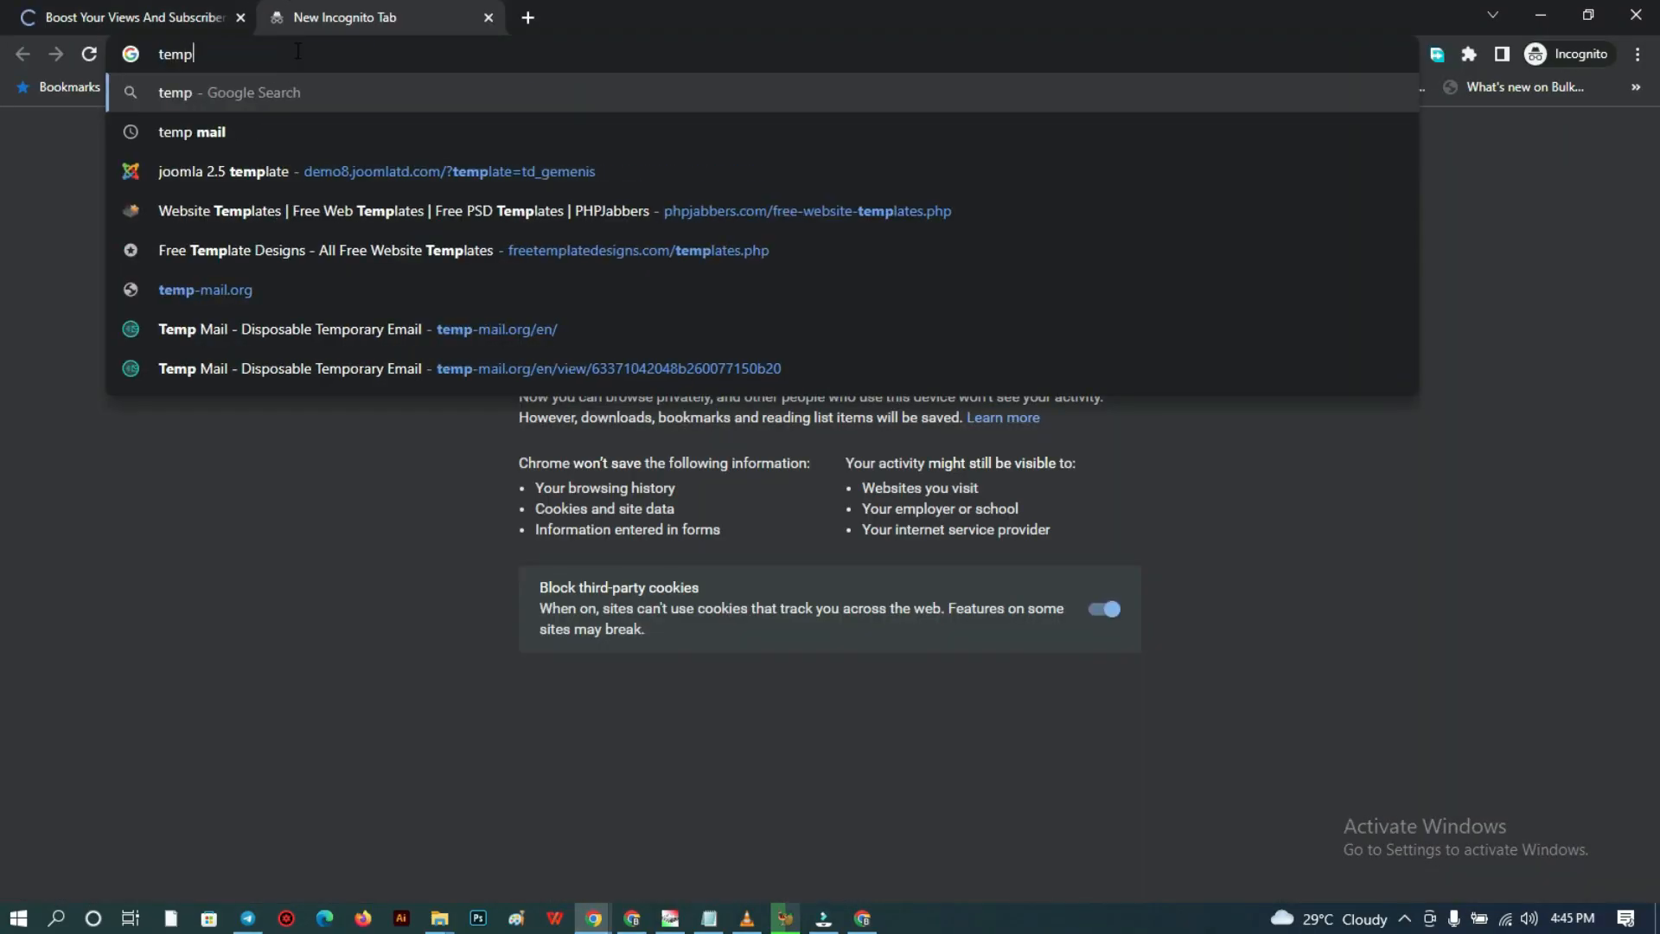
left_click(192, 131)
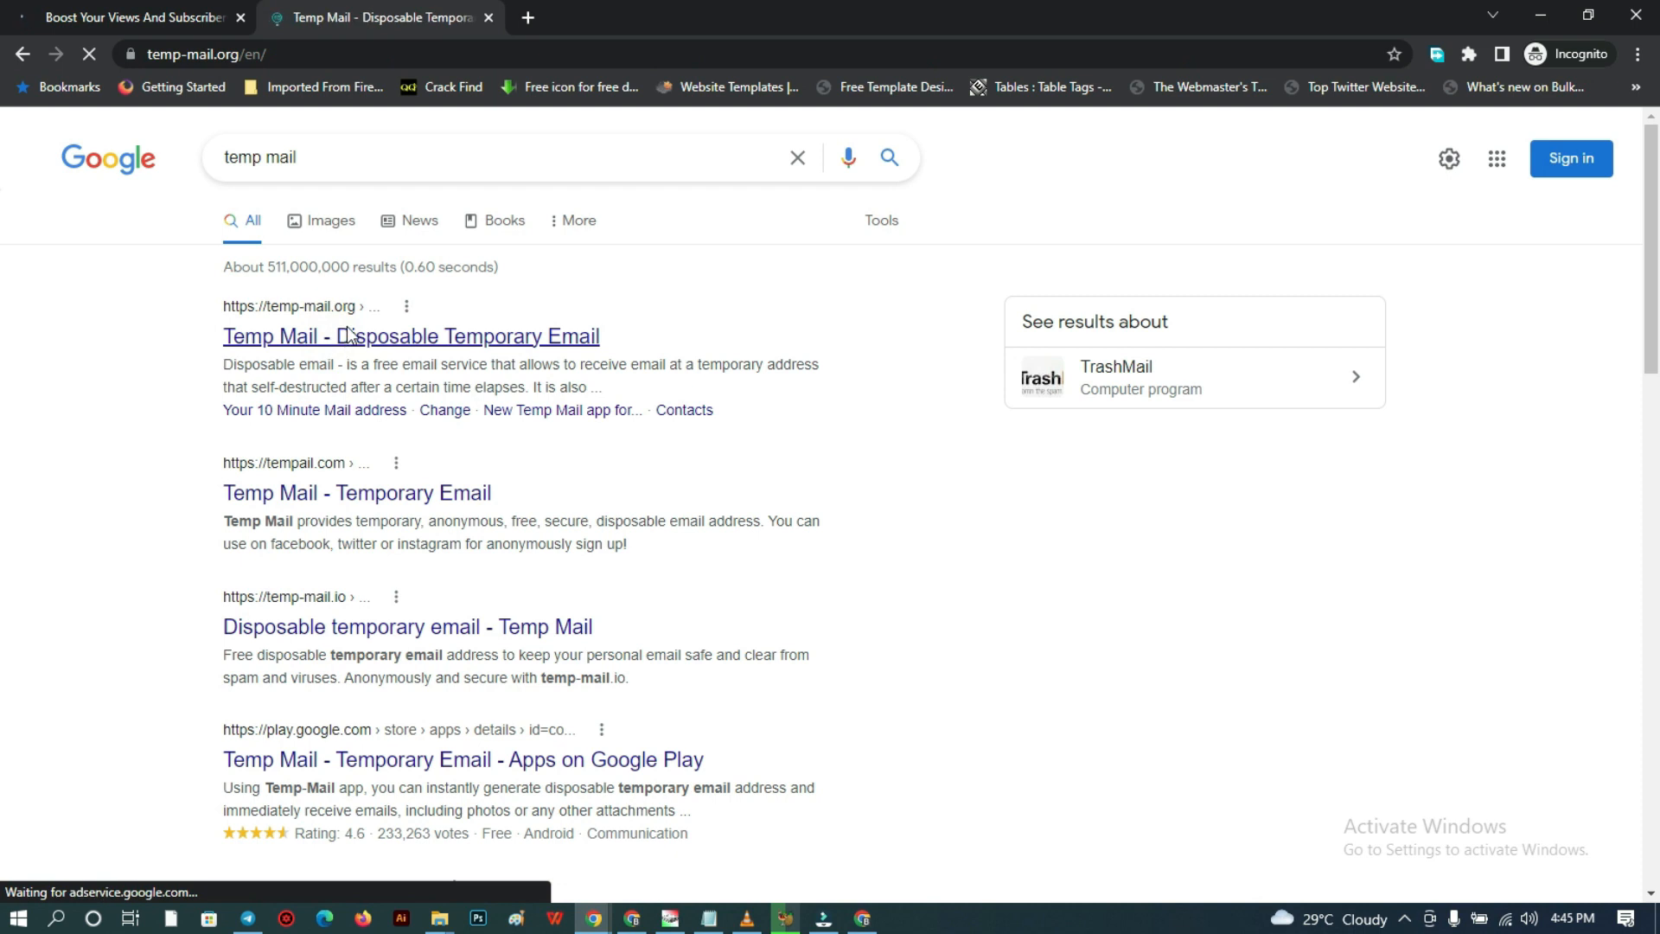
Load temp-mail.org, get the generated address, and scroll to its empty inbox.
left_click(411, 336)
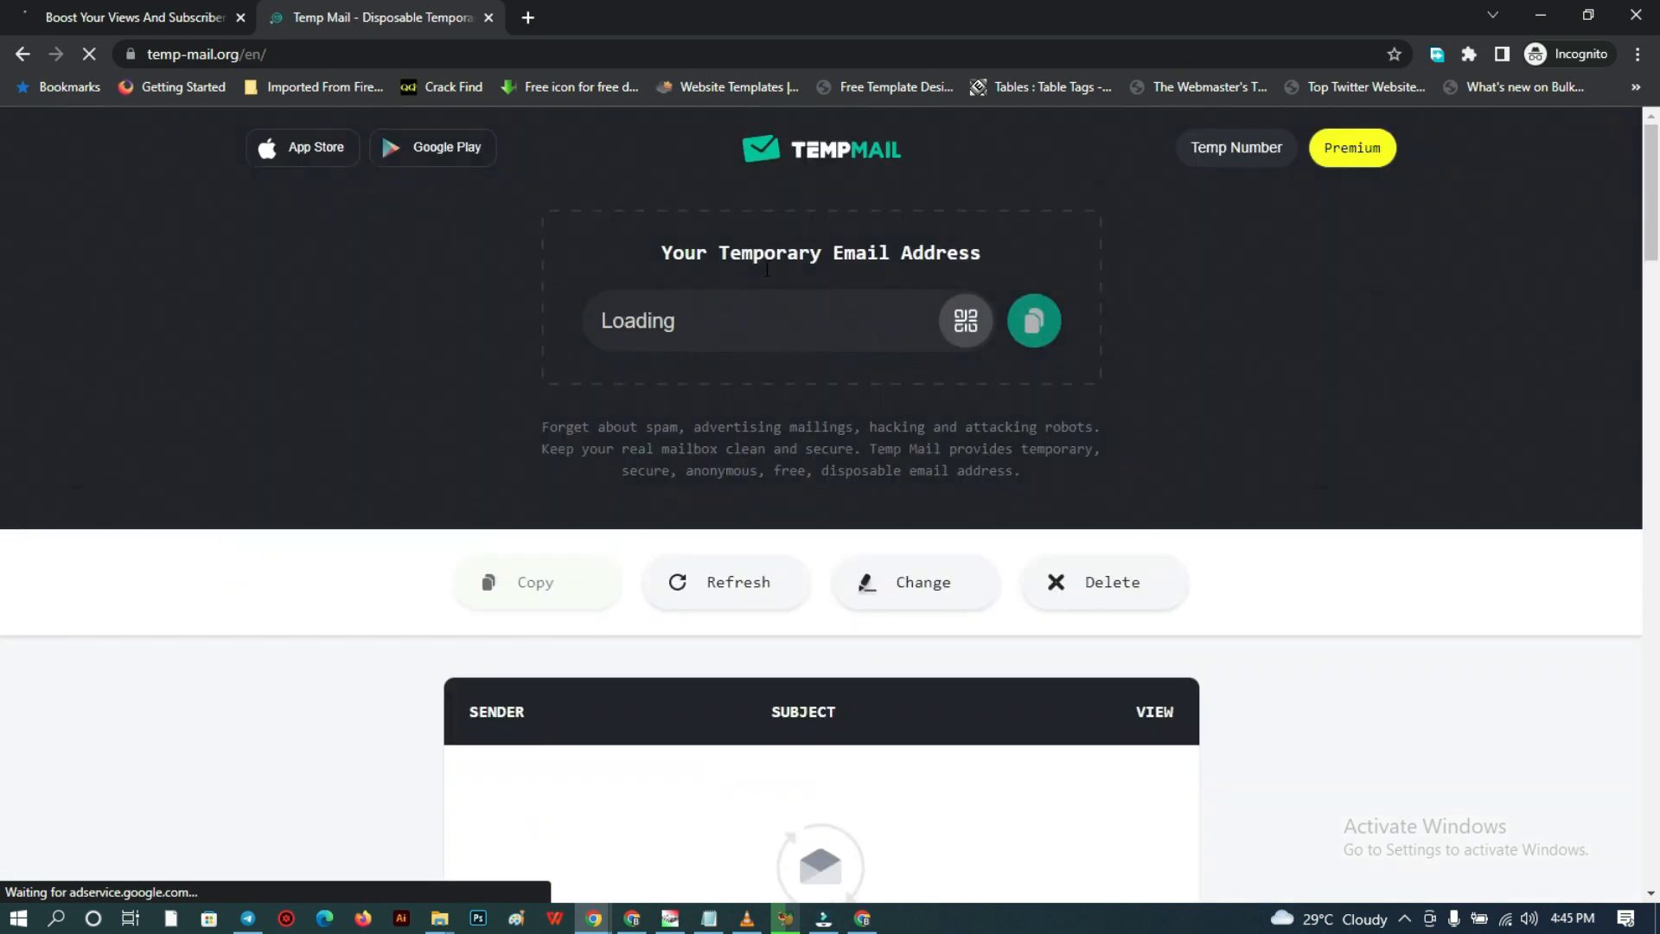
mouse_move(1143, 351)
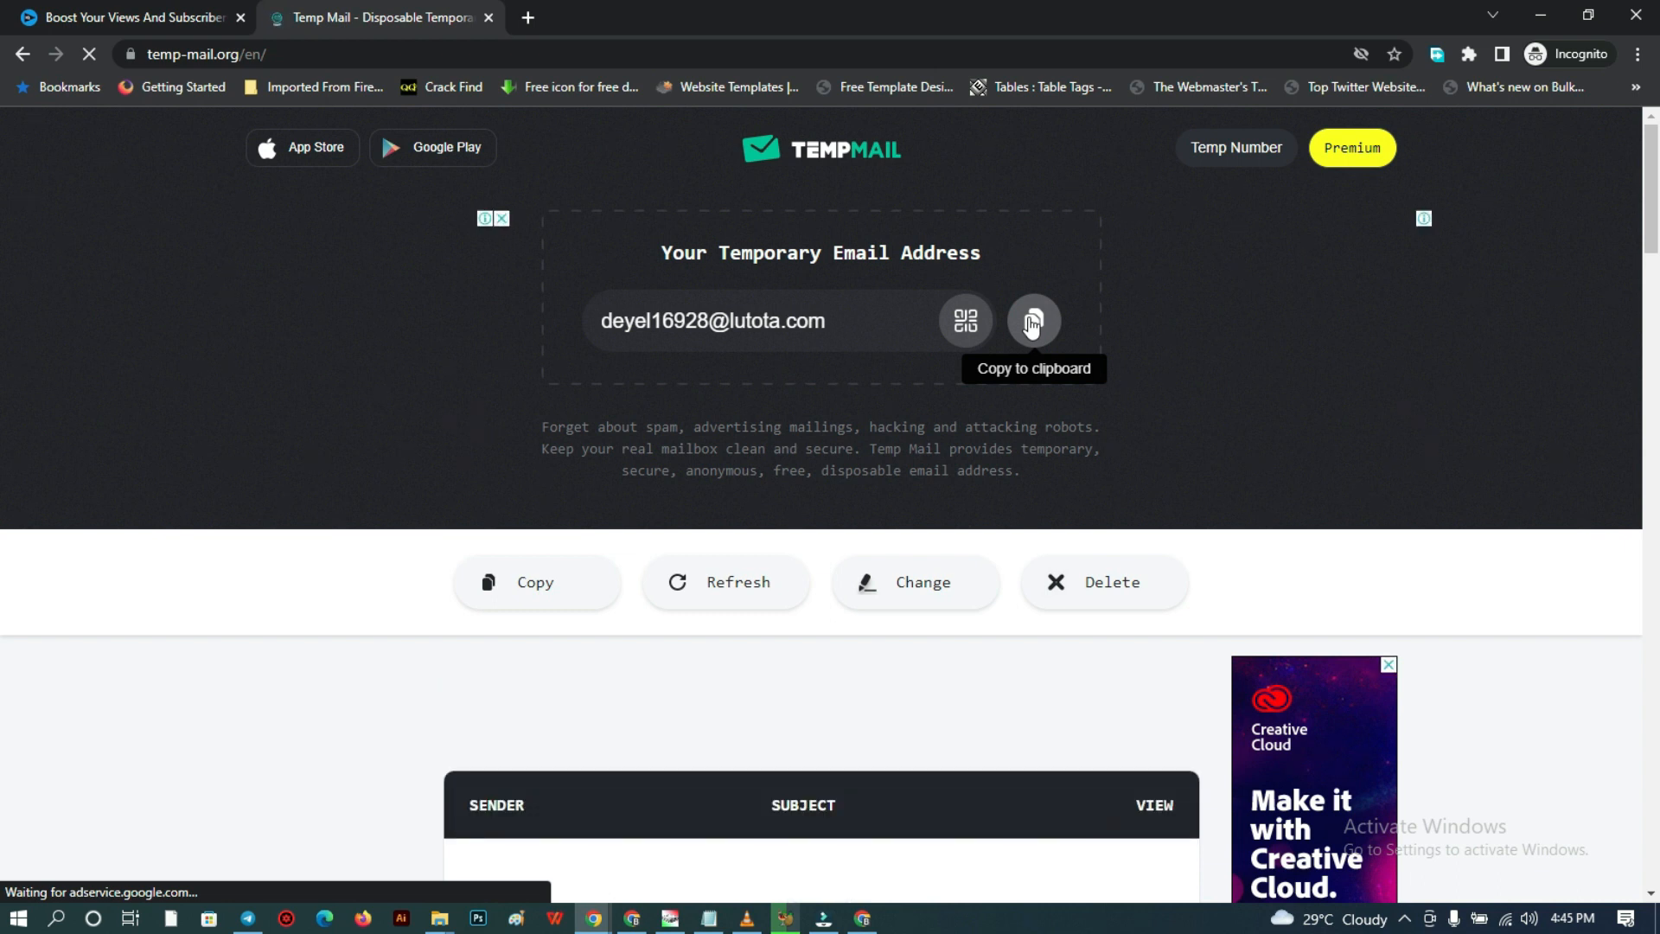
scroll("down", 3)
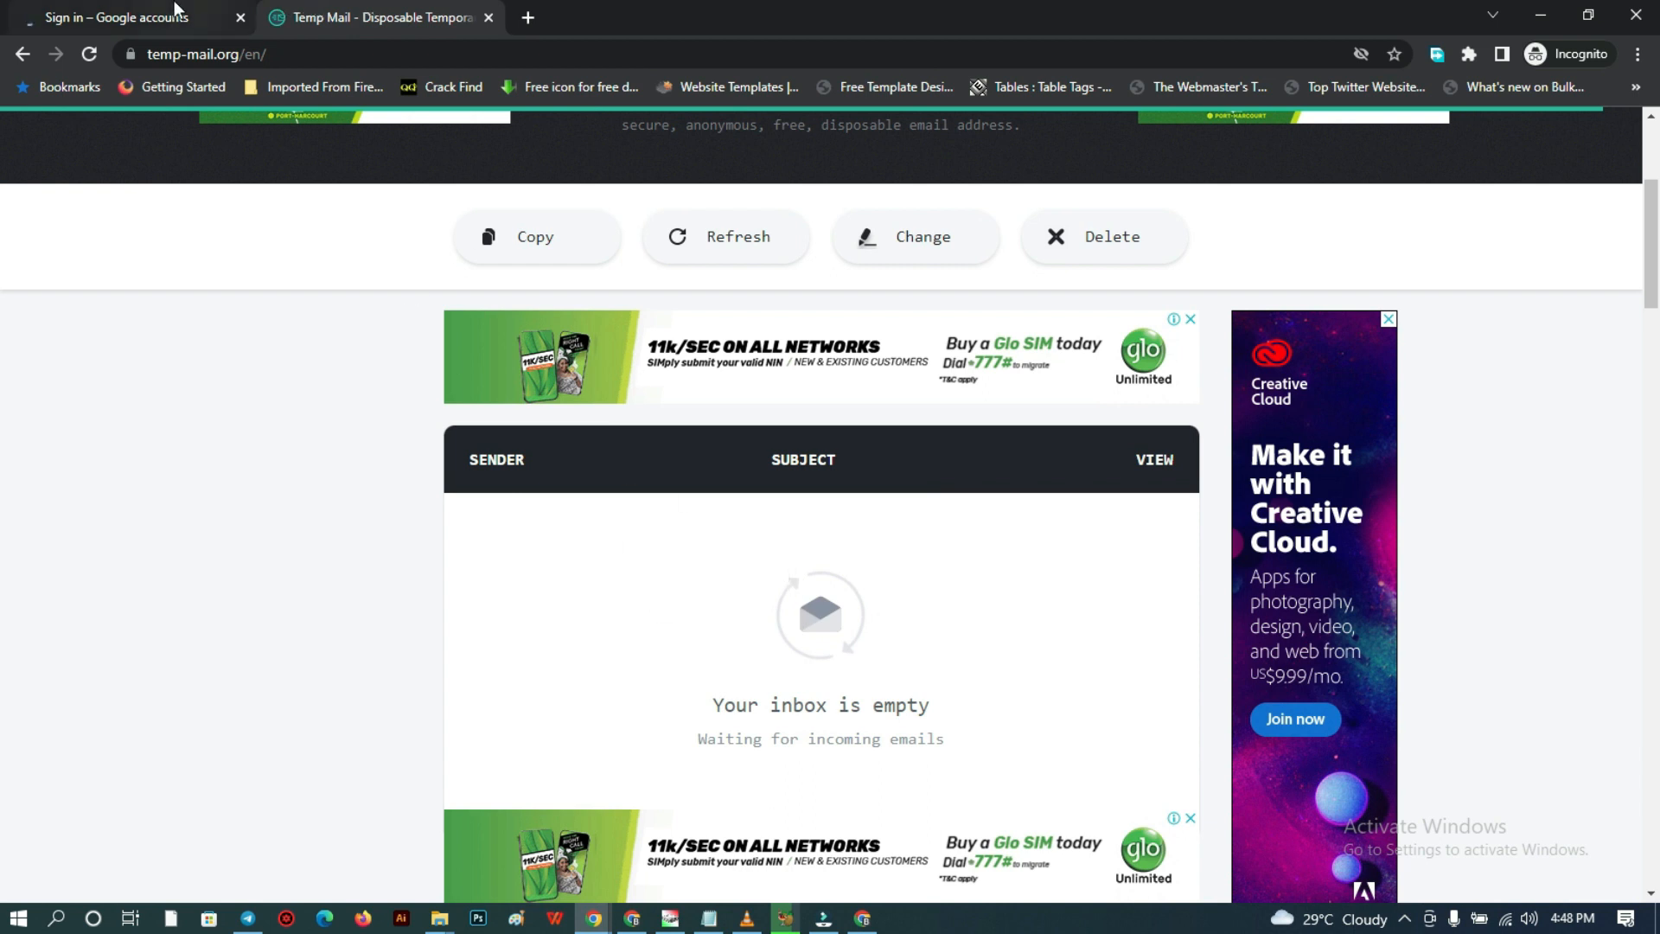
Sign in with the saved Google account and allow vidIQ access to it.
left_click(115, 17)
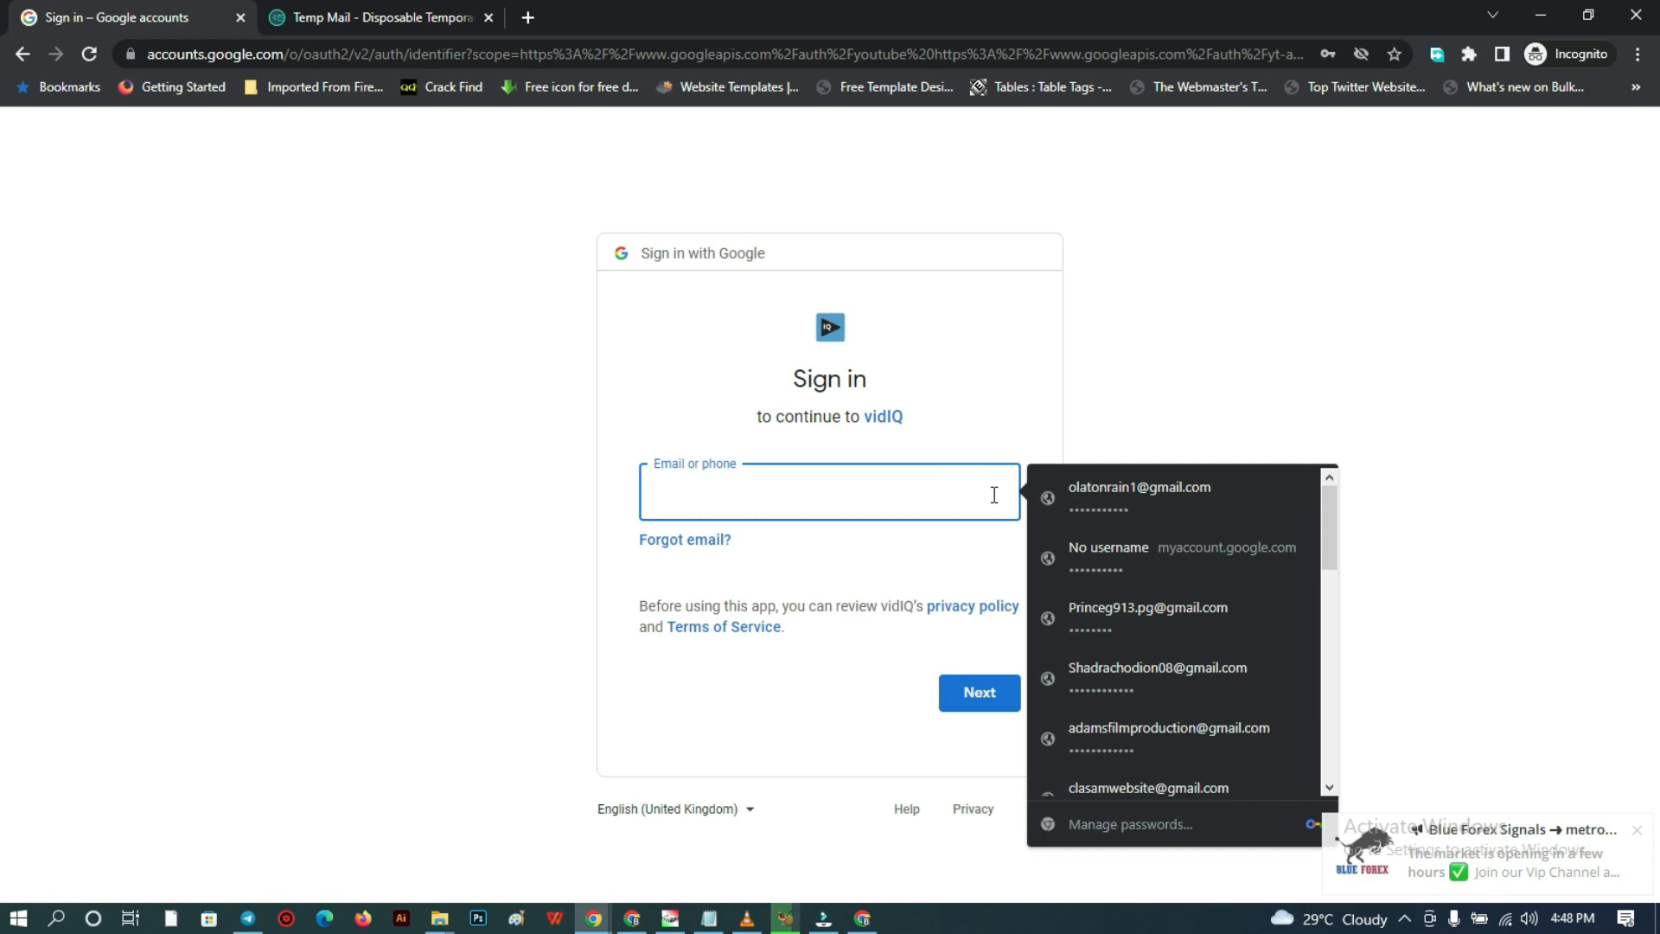
left_click(1140, 488)
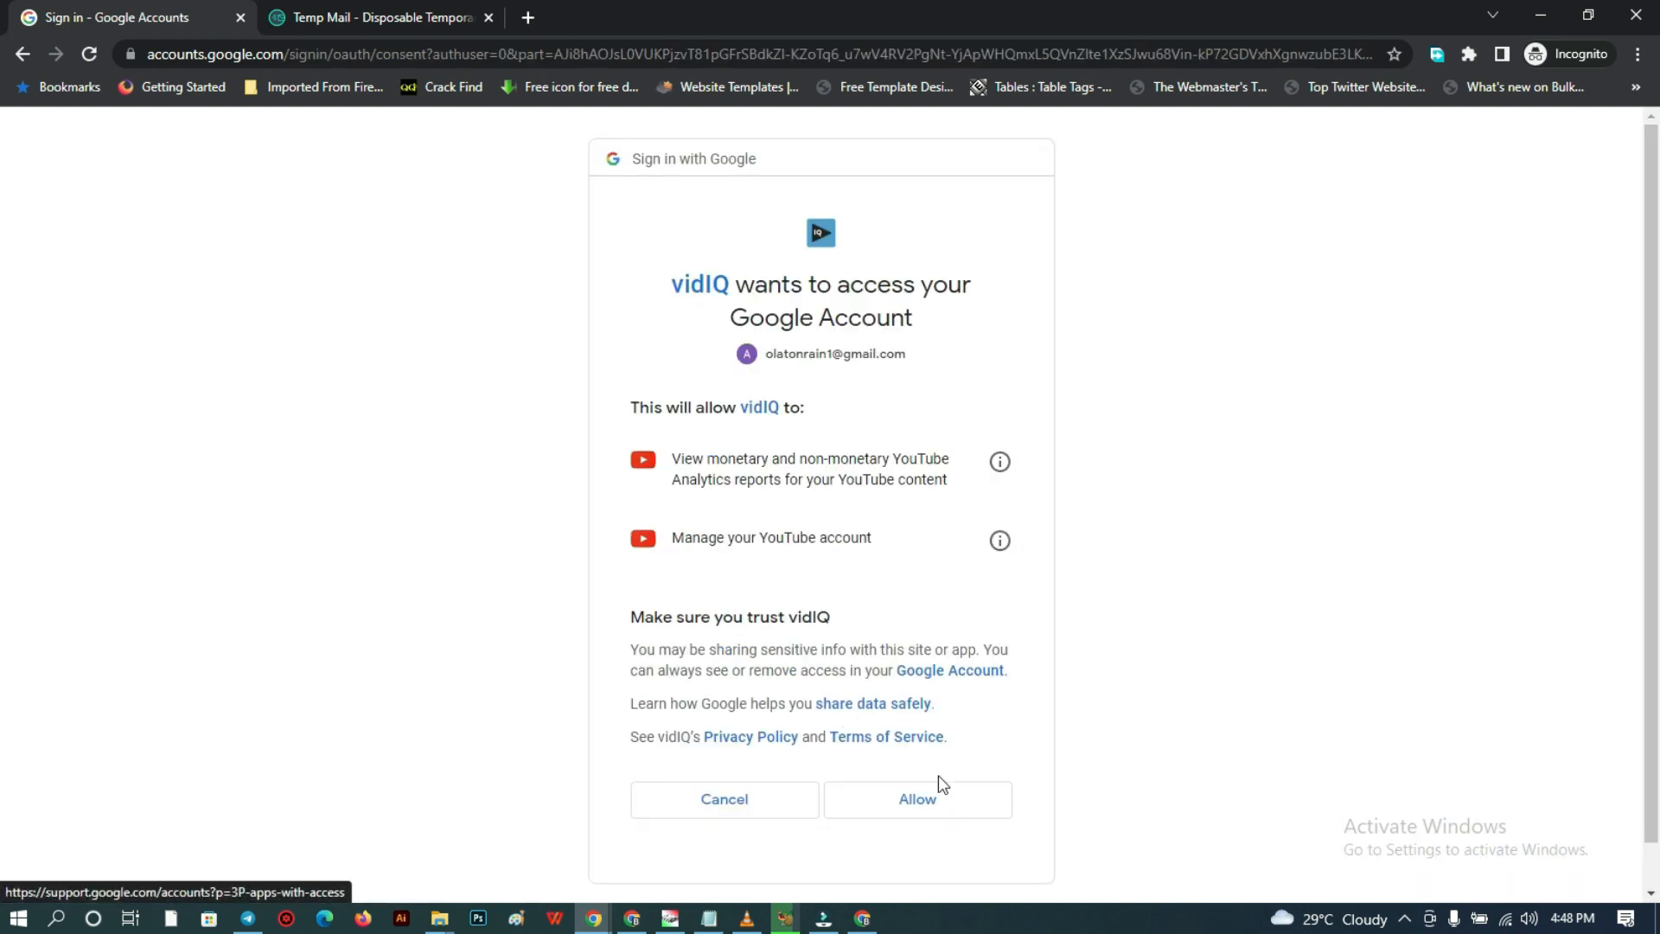
left_click(916, 799)
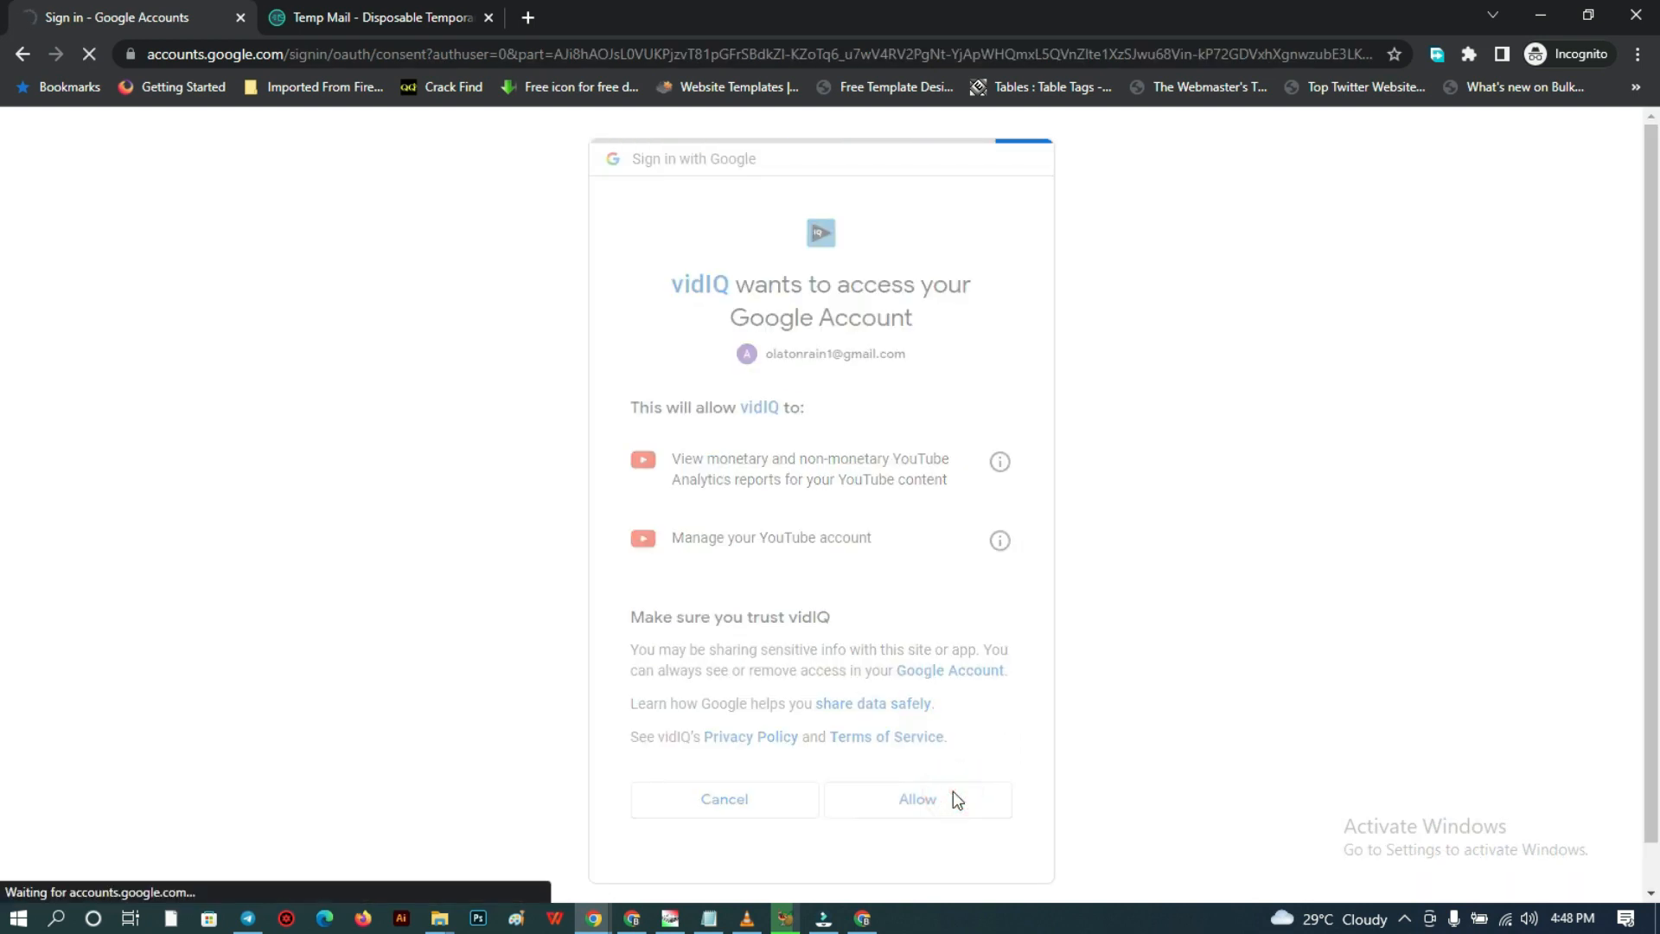
left_click(916, 799)
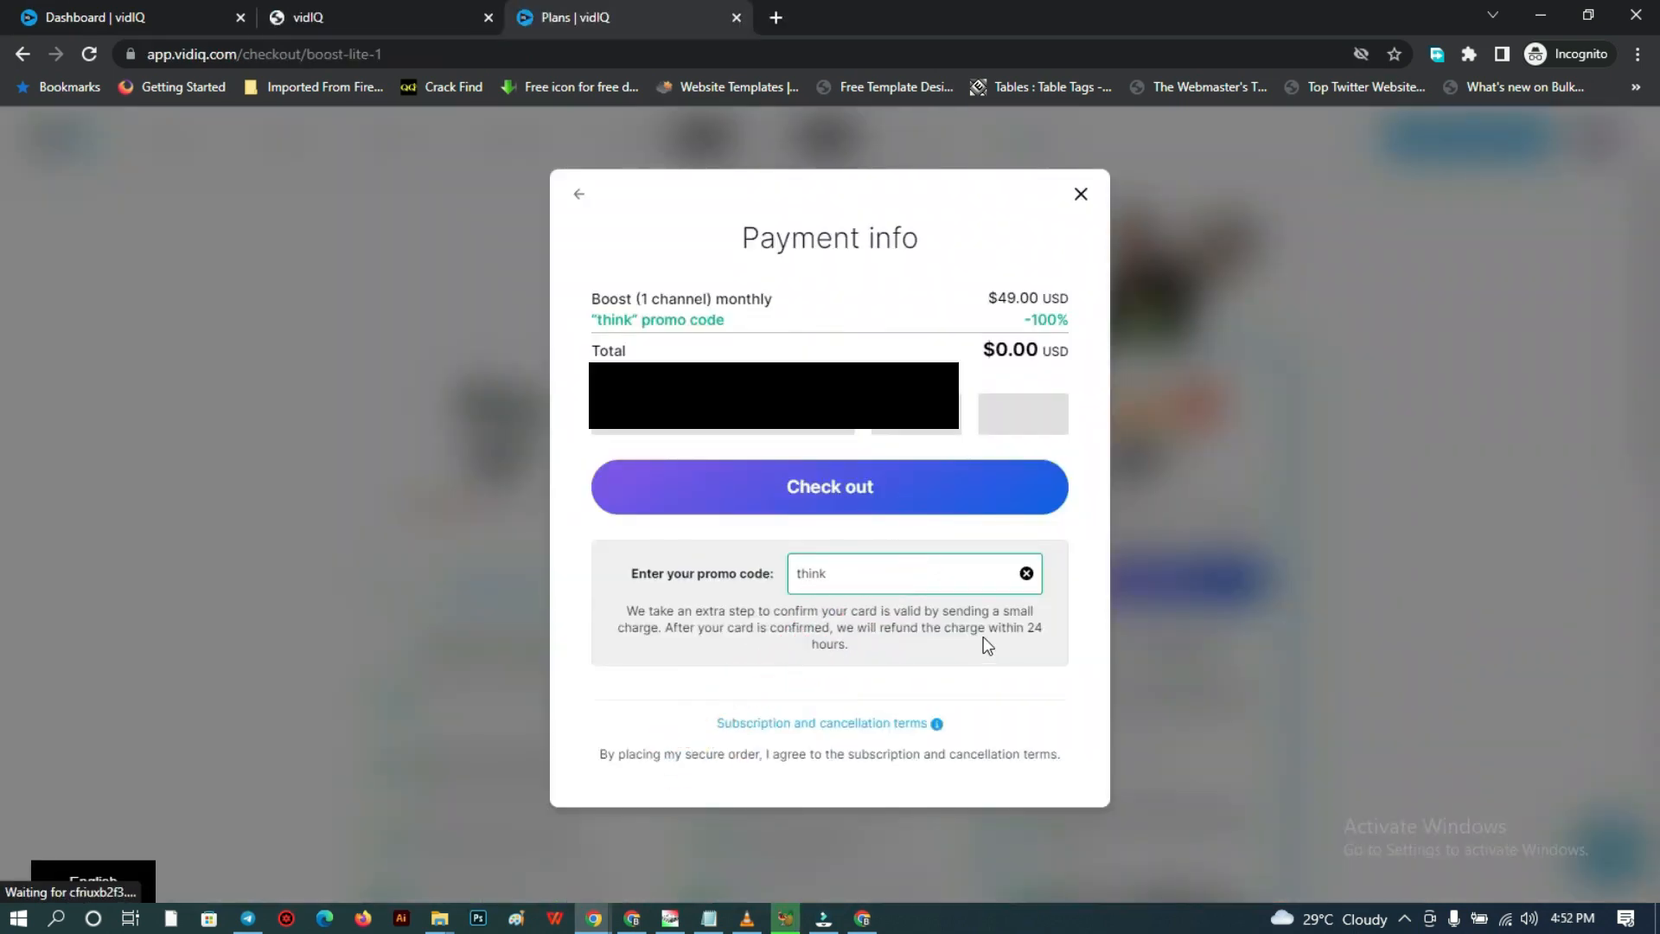
Check out the Boost plan at $0.00 total with the 100% promo code applied.
left_click(828, 486)
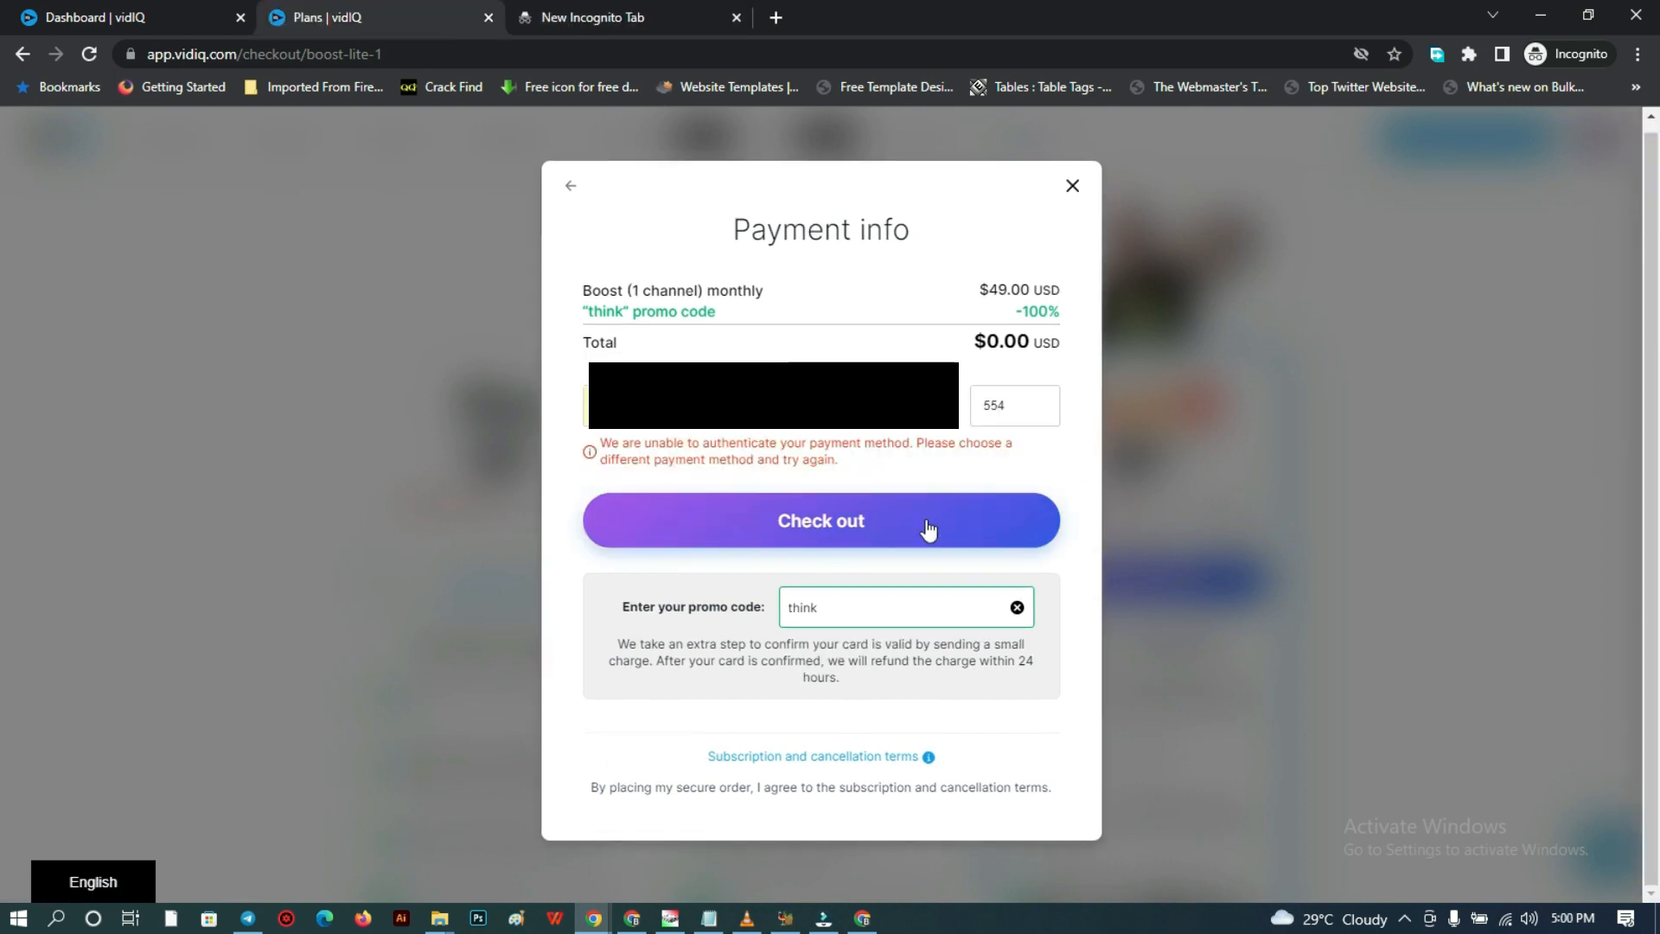